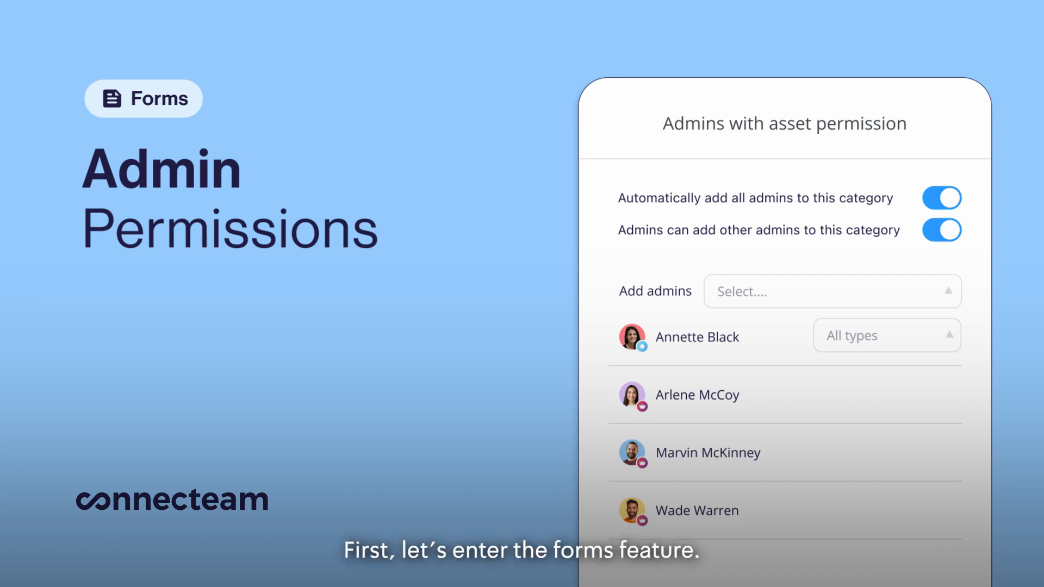
Step: Go to the Forms feature from the Operations section of the sidebar
left_click(49, 435)
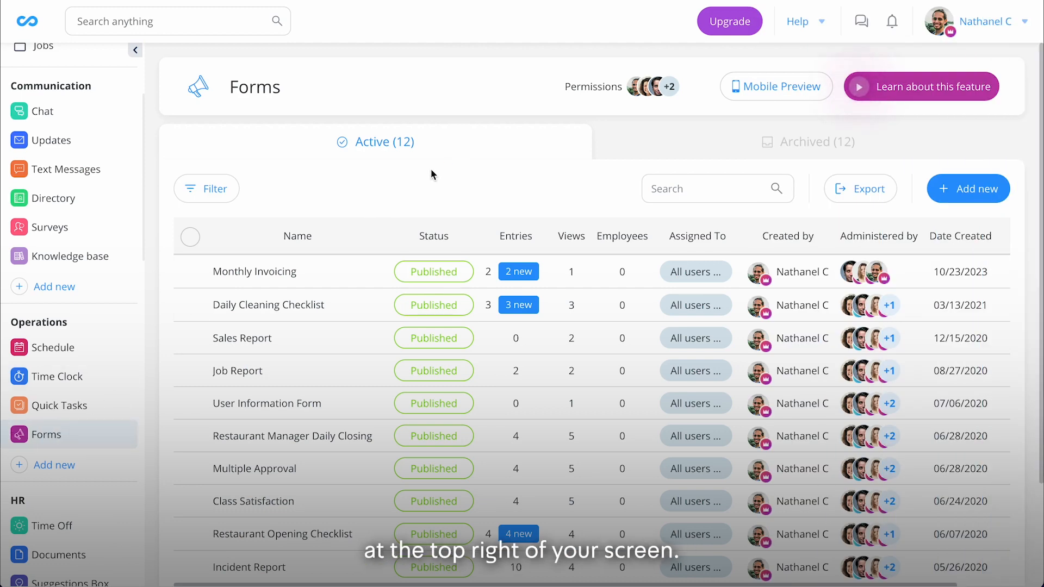
Step: Show the admins with asset permission over Forms via the Permissions avatars
left_click(667, 87)
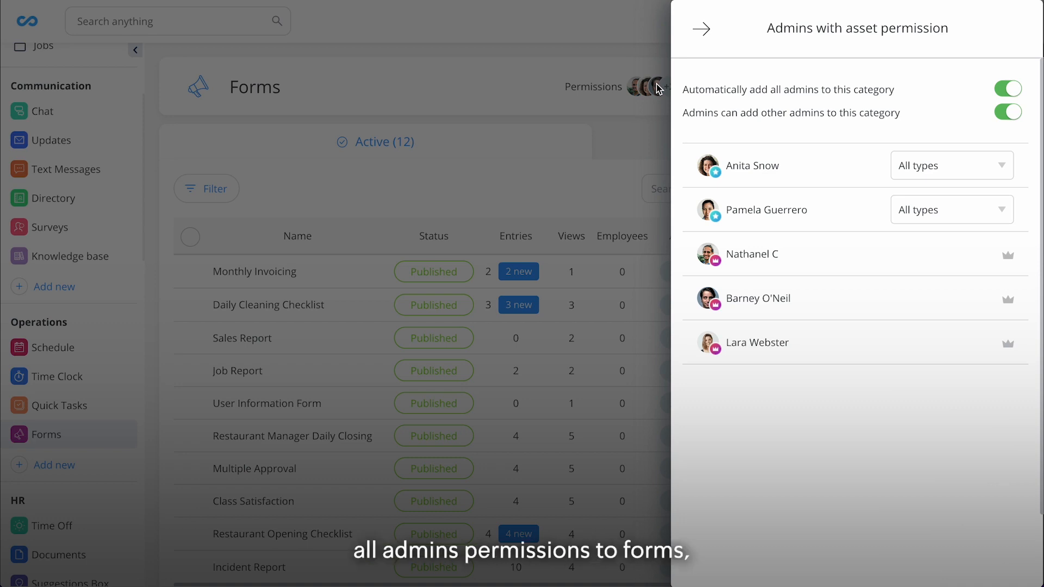
Step: Switch off 'Automatically add all admins' and 'Admins can add other admins'
left_click(1006, 89)
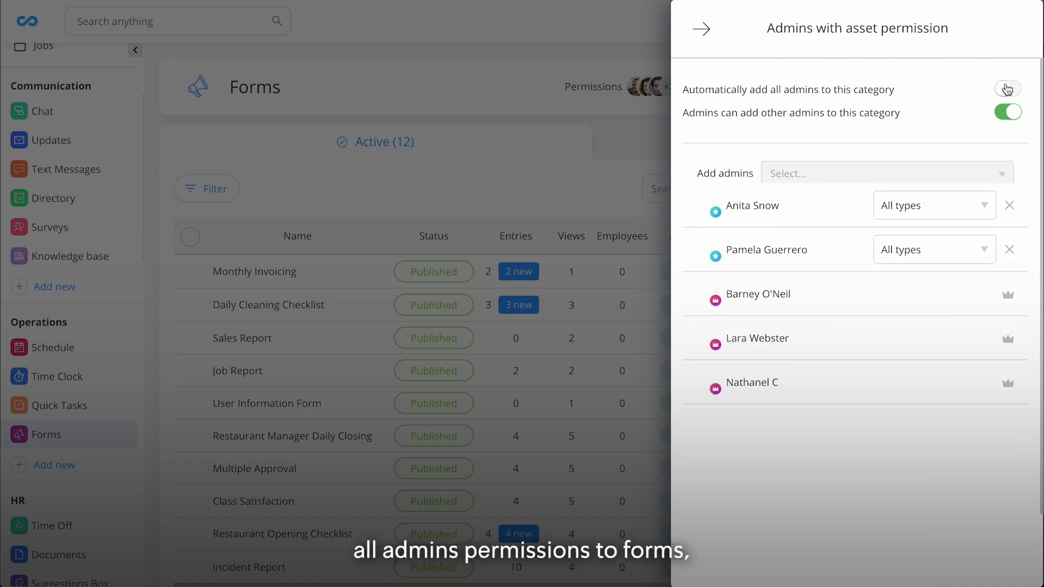
left_click(1007, 112)
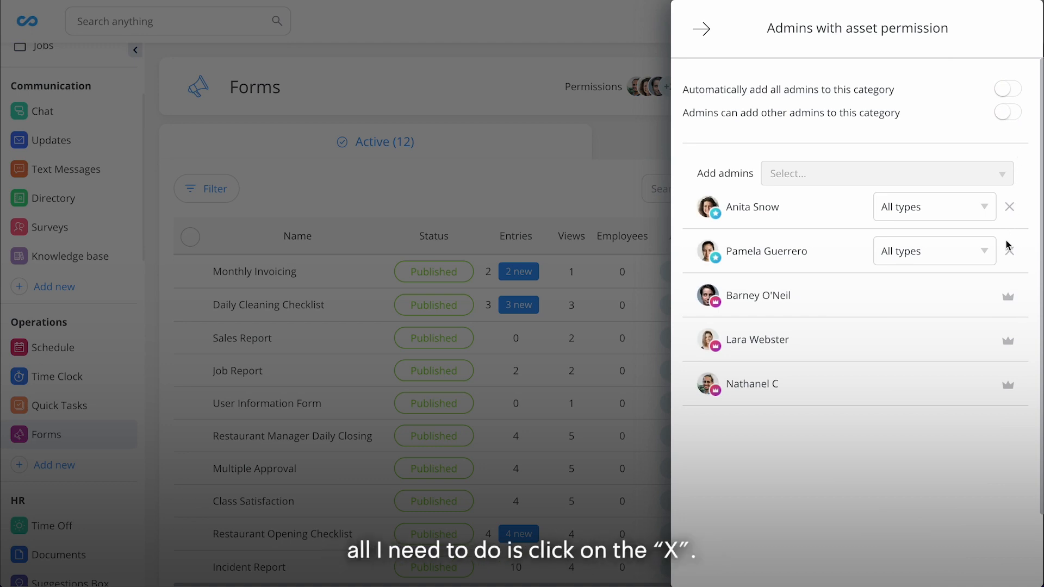
left_click(1009, 254)
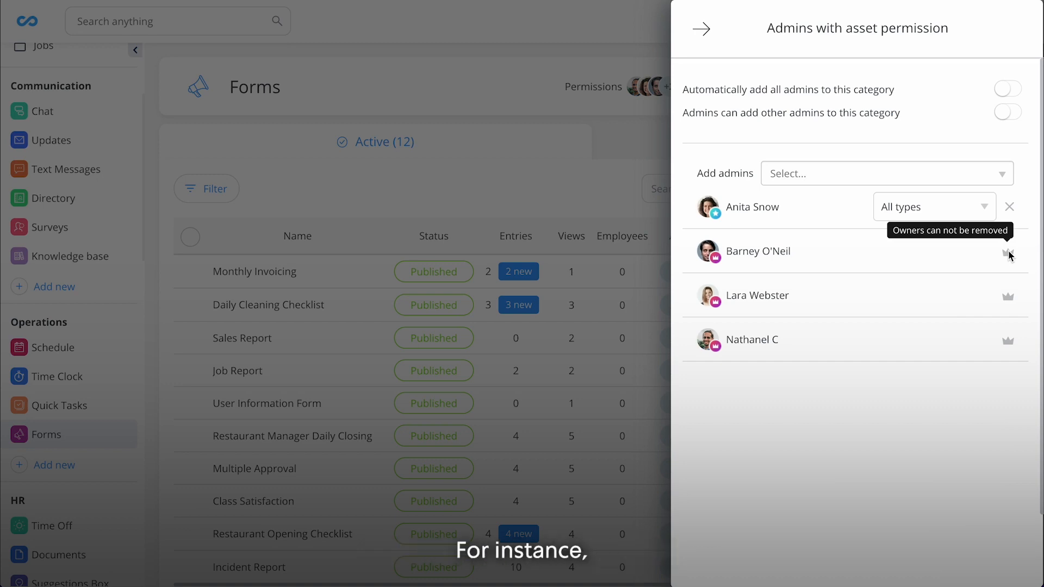
left_click(934, 207)
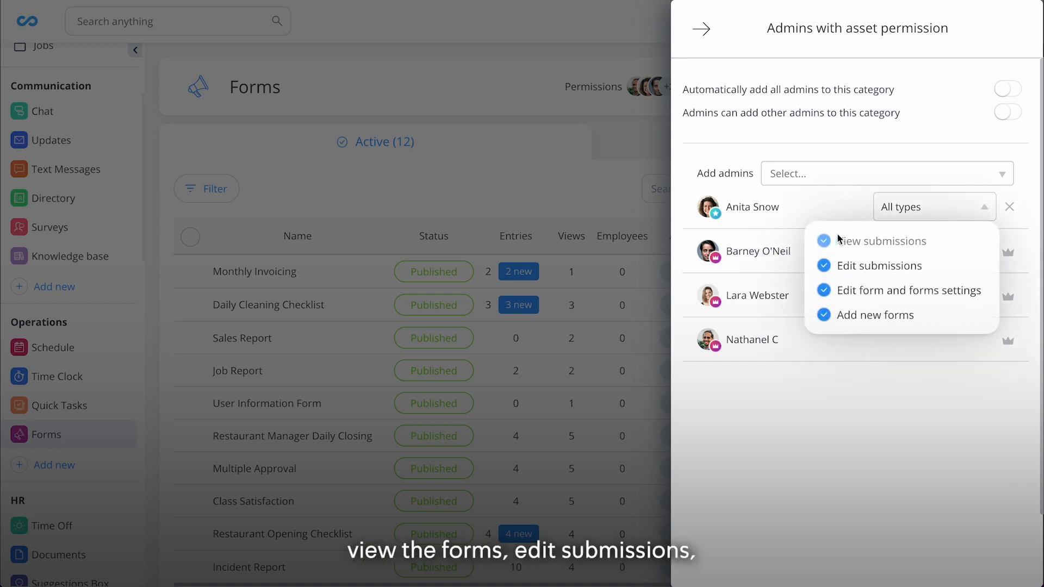